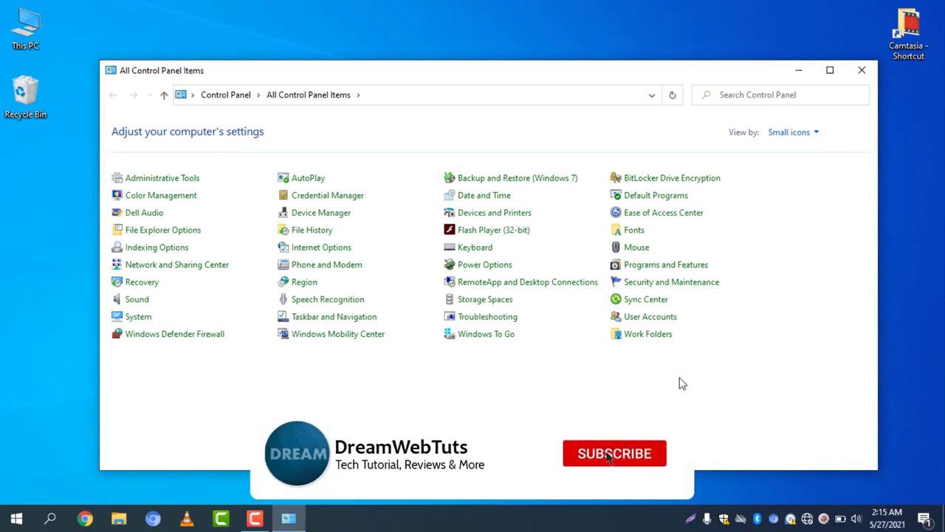
# Reach the User Accounts settings from the Control Panel home view
pyautogui.click(615, 452)
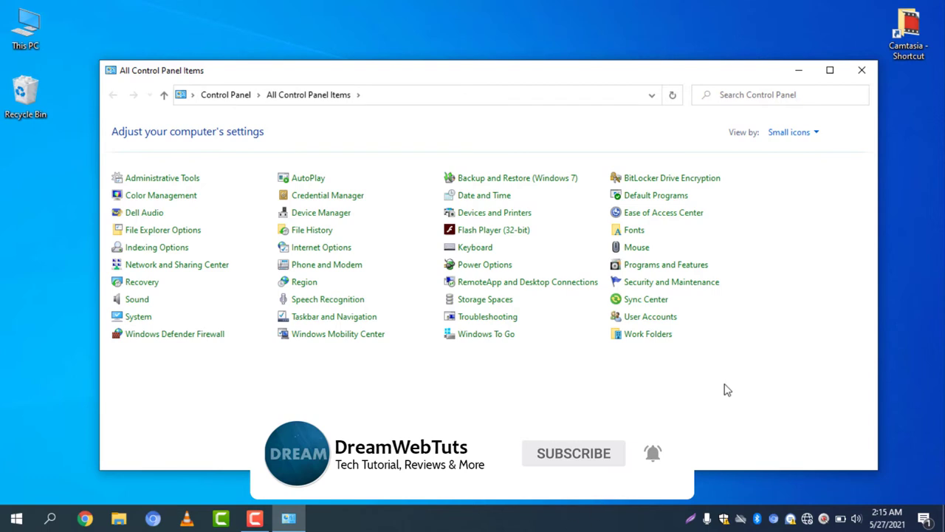
pyautogui.moveTo(664, 316)
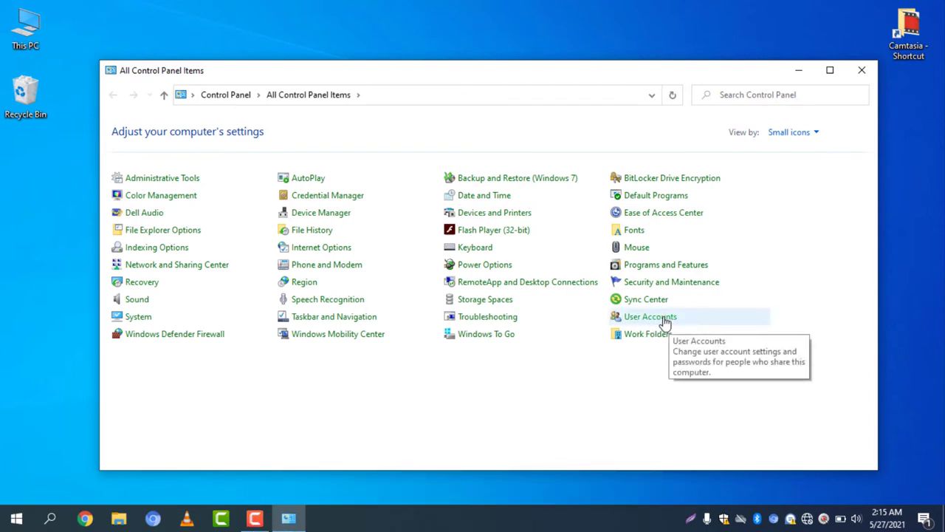
pyautogui.moveTo(419, 306)
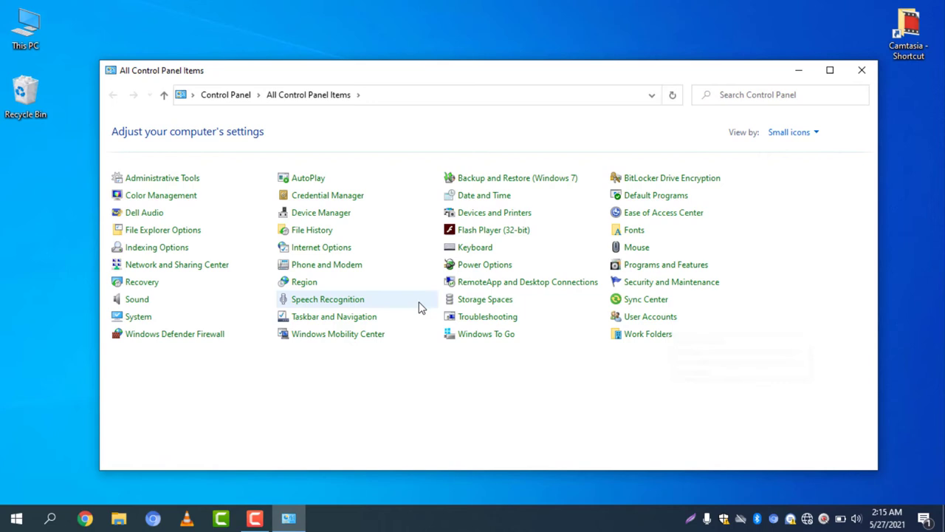
pyautogui.moveTo(824, 216)
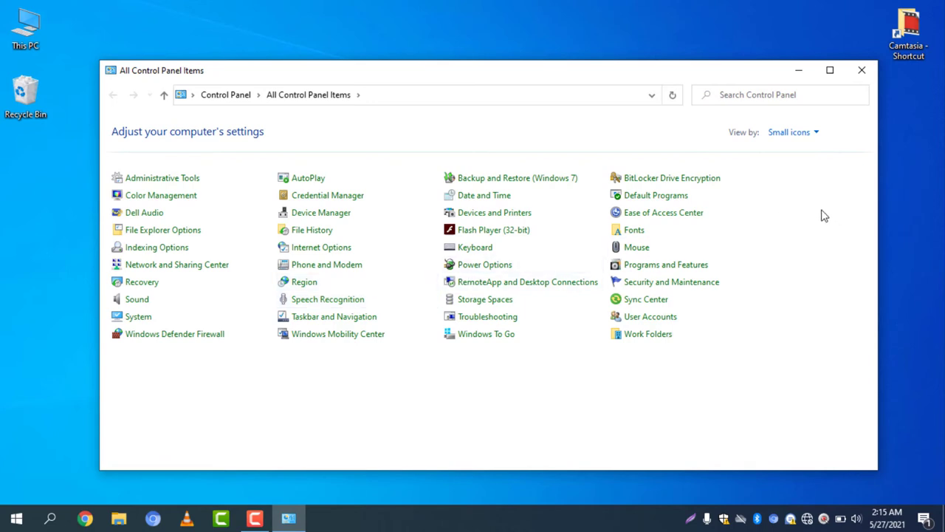
pyautogui.moveTo(806, 136)
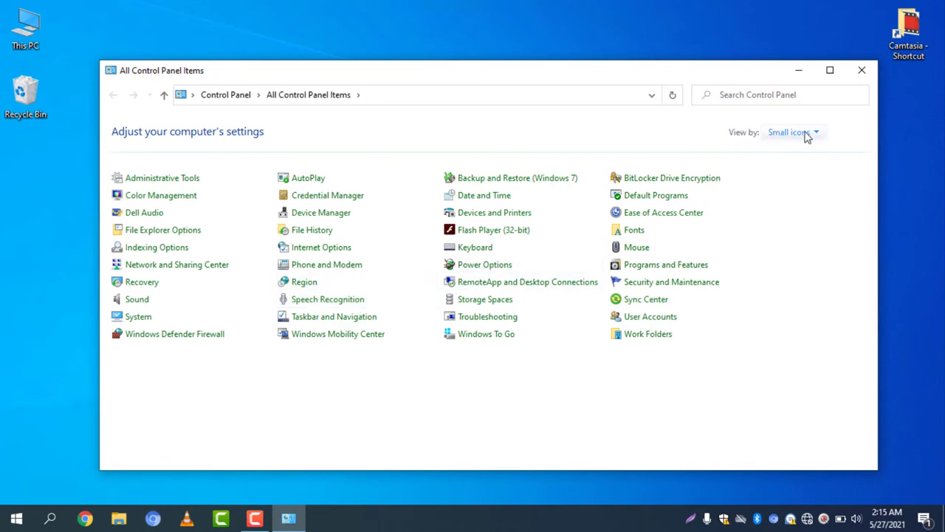
pyautogui.click(818, 133)
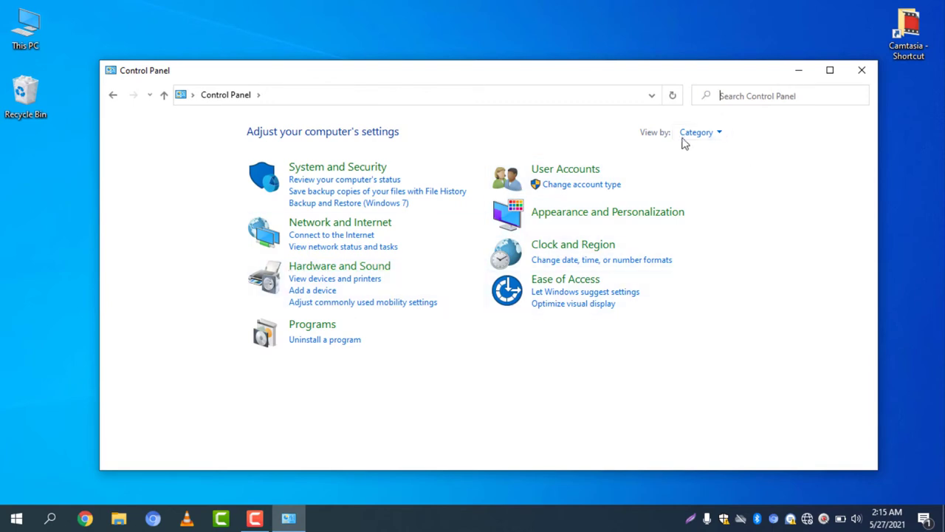
pyautogui.click(697, 133)
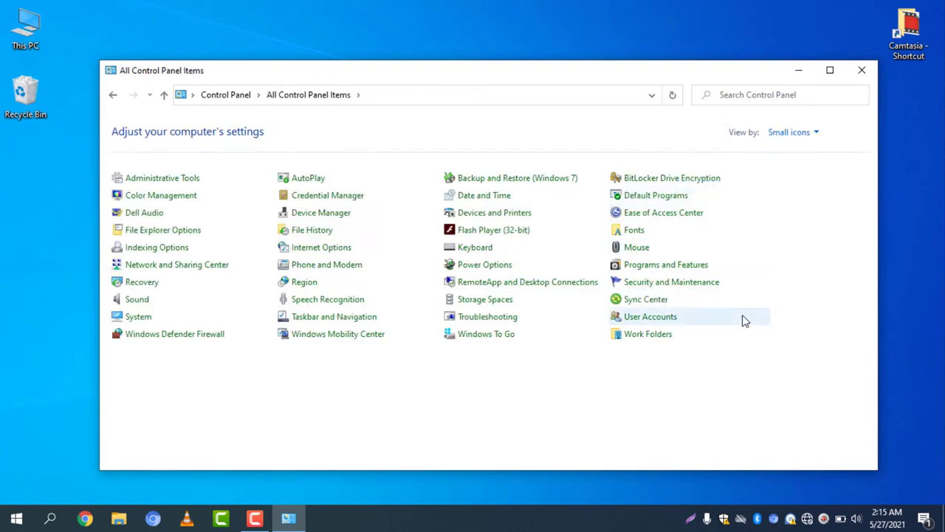
pyautogui.moveTo(666, 322)
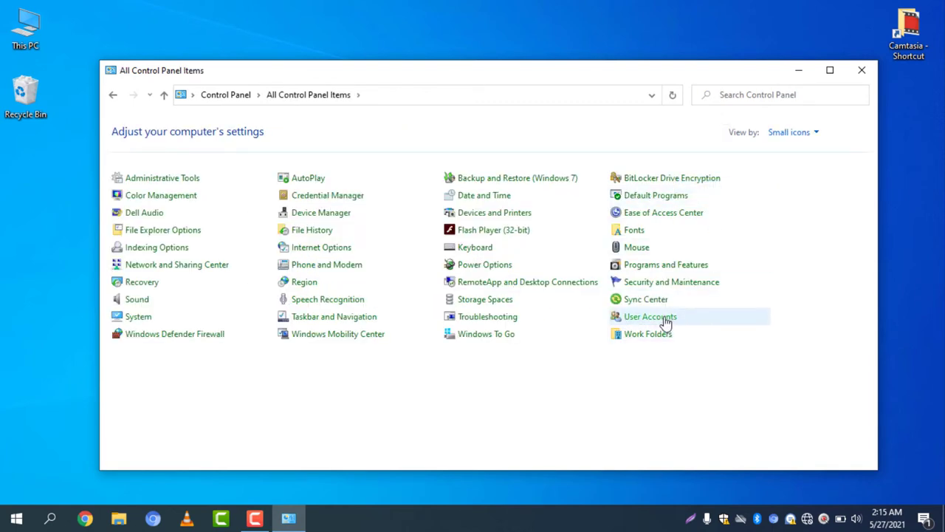
pyautogui.click(650, 316)
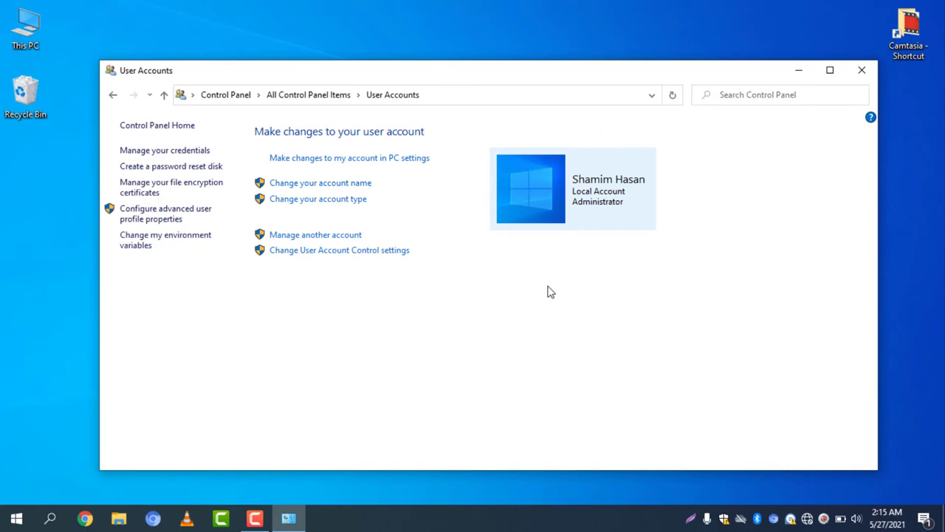
pyautogui.moveTo(332, 186)
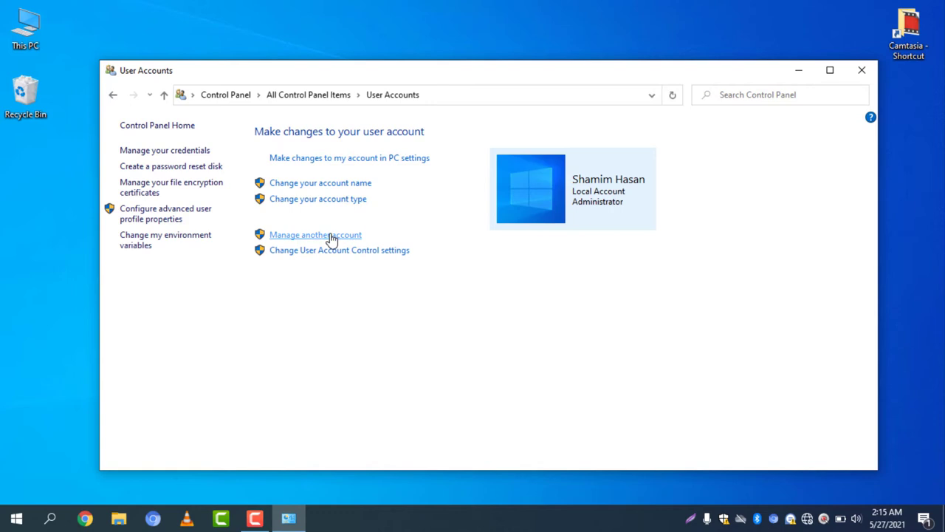
pyautogui.moveTo(466, 291)
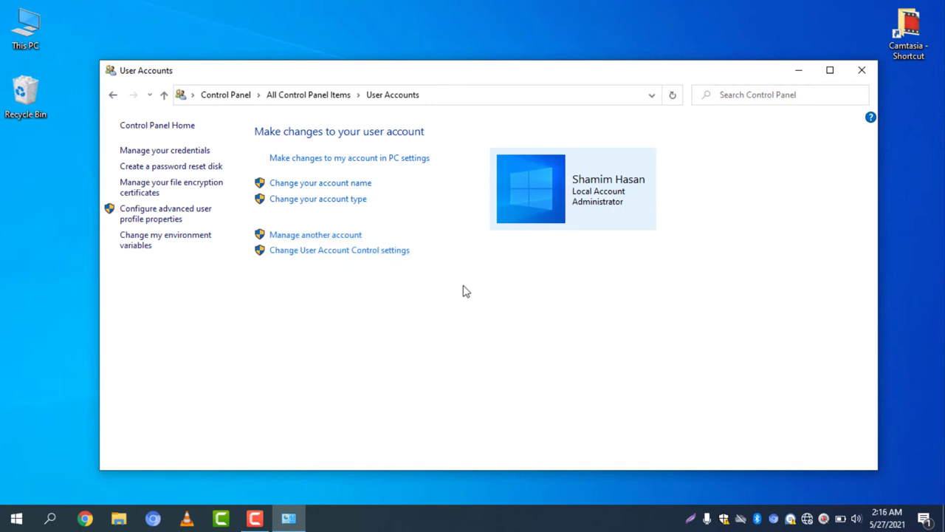
pyautogui.moveTo(355, 281)
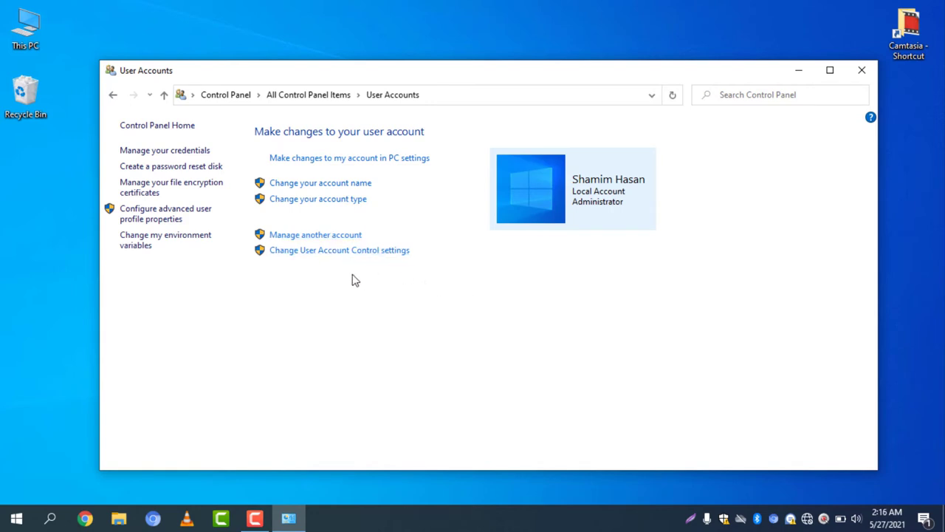
pyautogui.moveTo(358, 273)
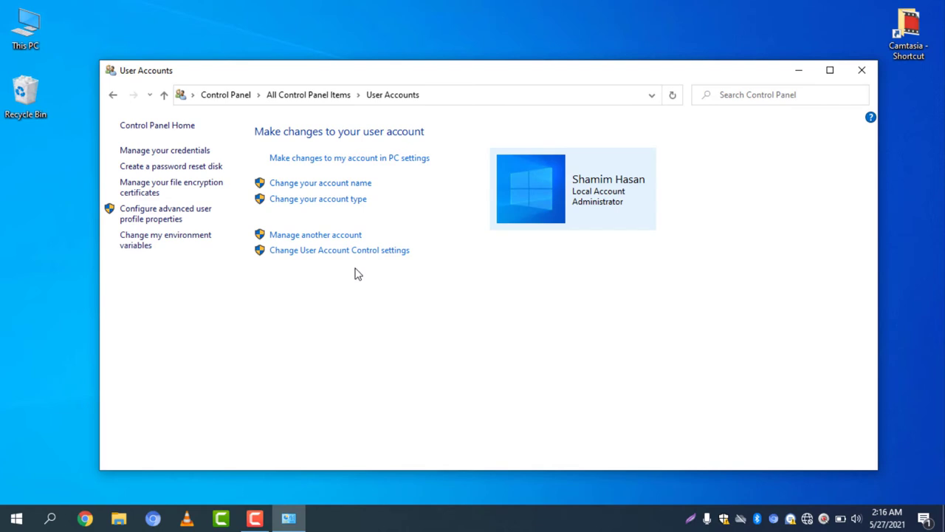
pyautogui.click(316, 234)
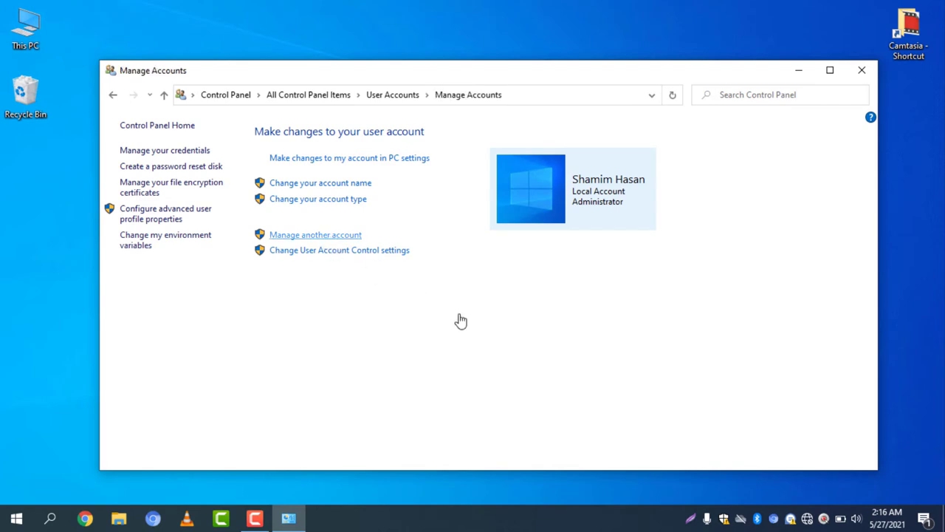
pyautogui.click(316, 233)
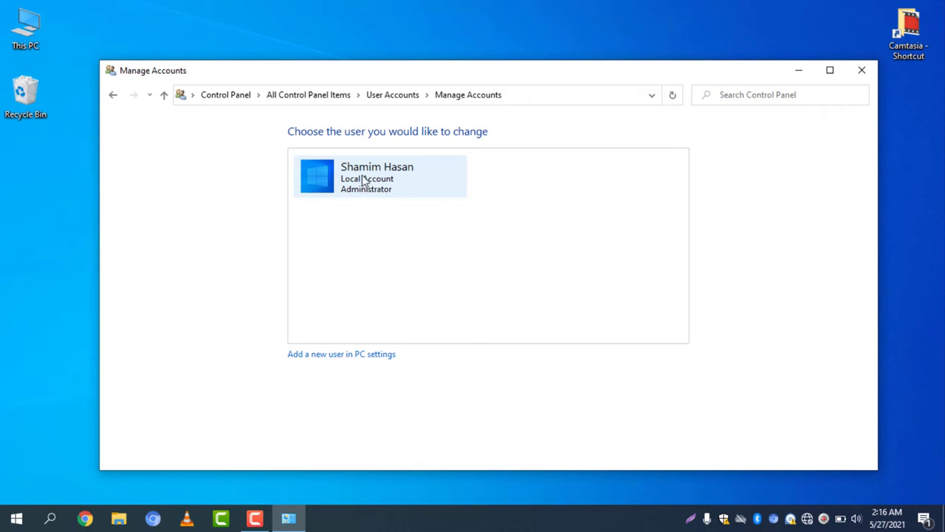
pyautogui.click(376, 177)
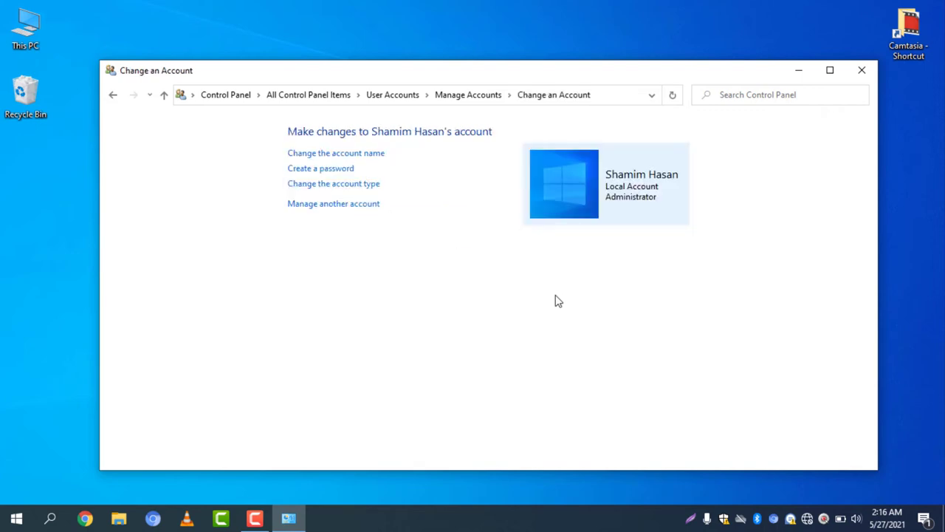
pyautogui.moveTo(369, 196)
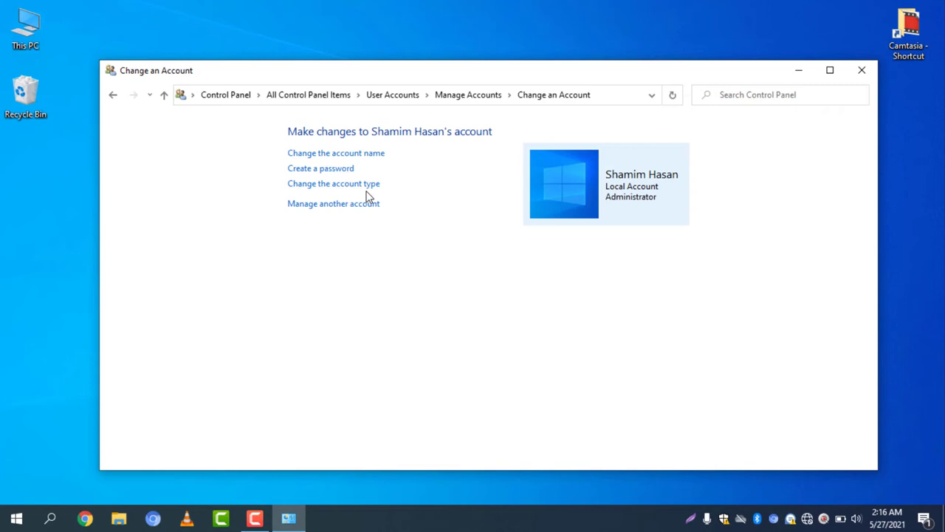
pyautogui.click(319, 168)
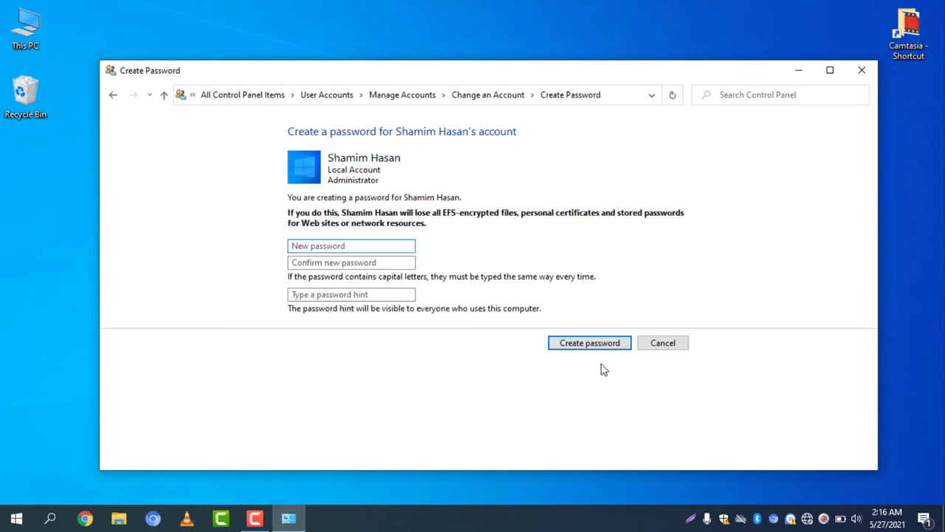
pyautogui.write('•••••••')
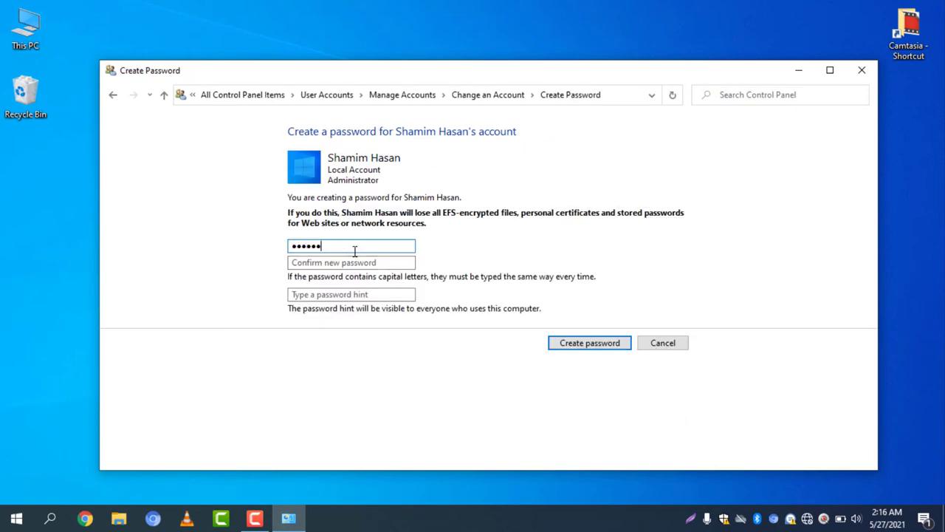
pyautogui.write('••')
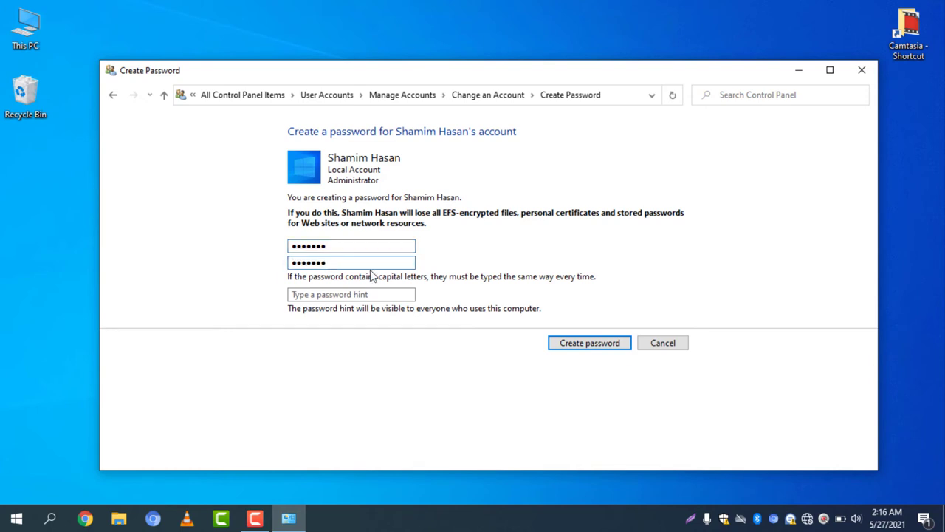
pyautogui.click(351, 294)
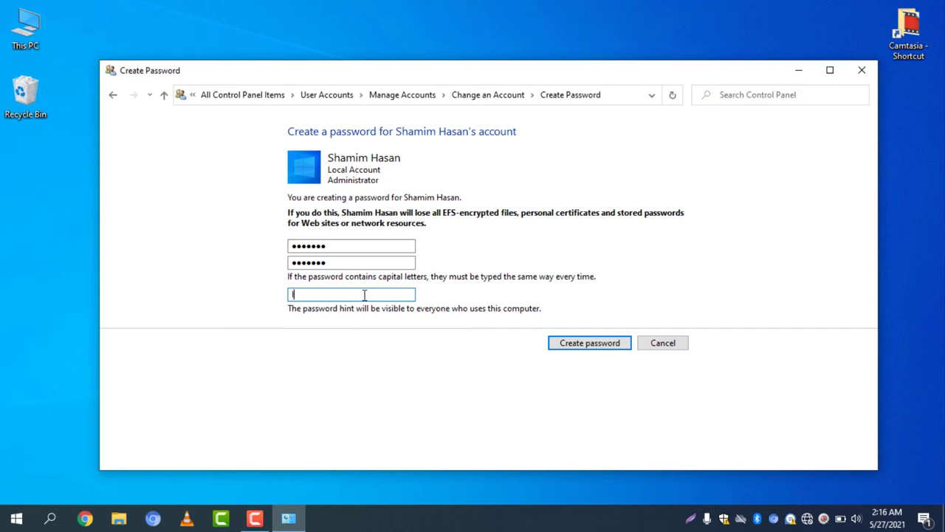
pyautogui.moveTo(393, 319)
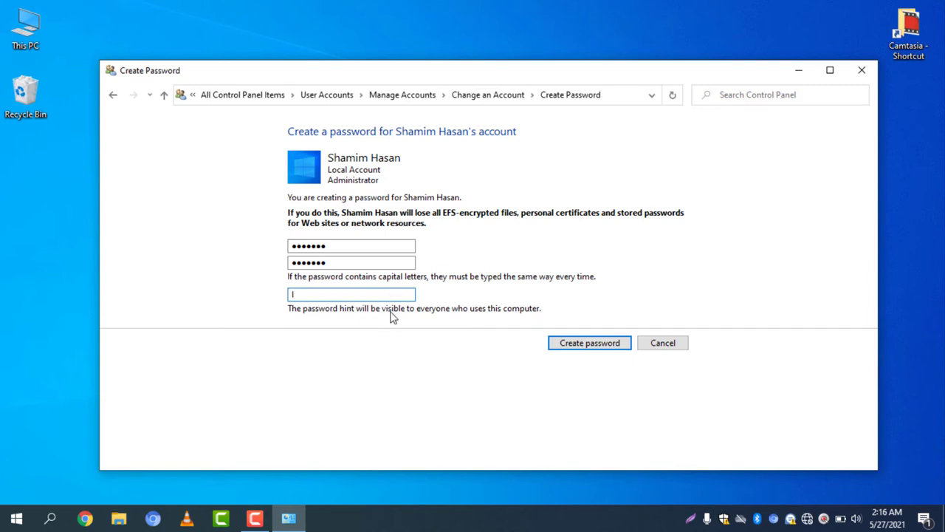
pyautogui.click(588, 343)
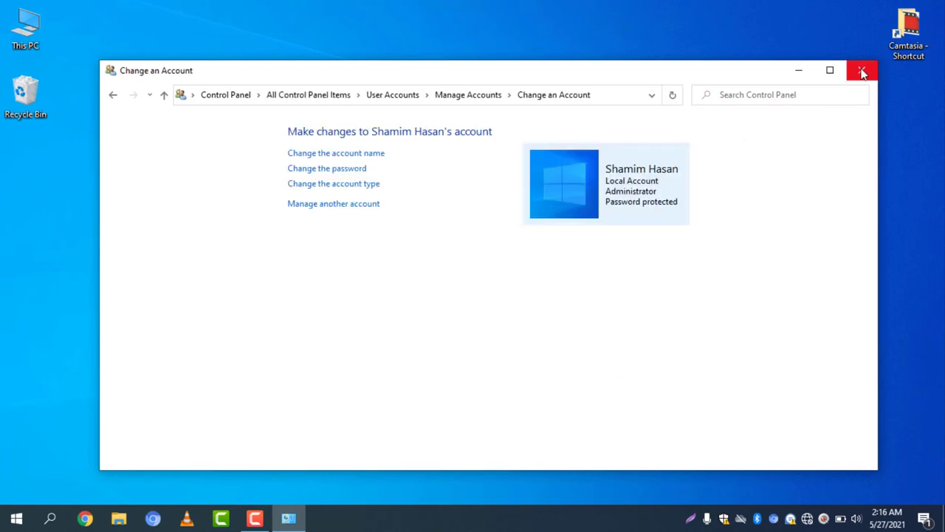
# Close the Change an Account window, returning to the Windows desktop
pyautogui.click(862, 69)
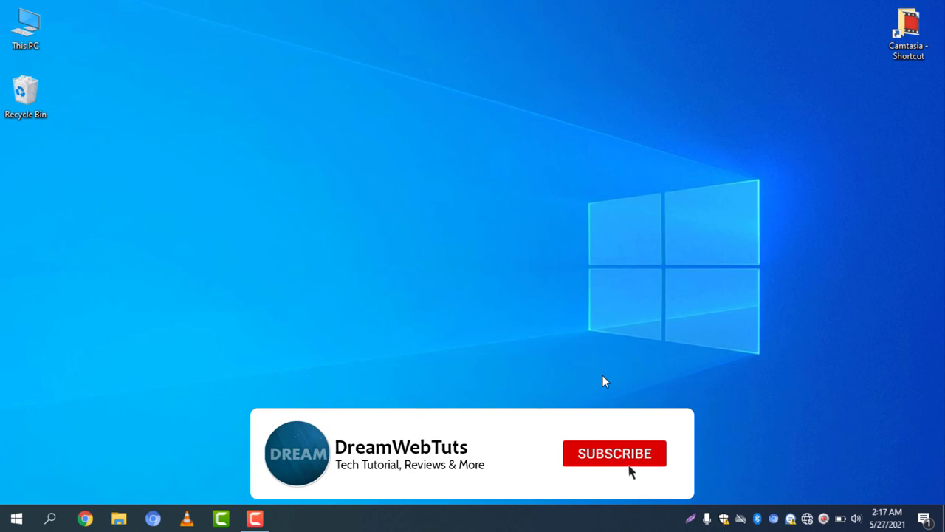
pyautogui.click(614, 452)
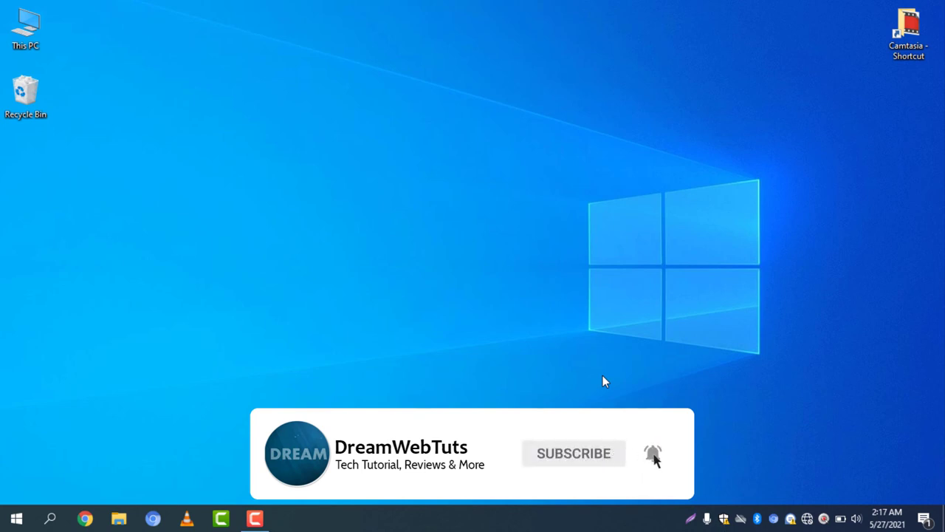